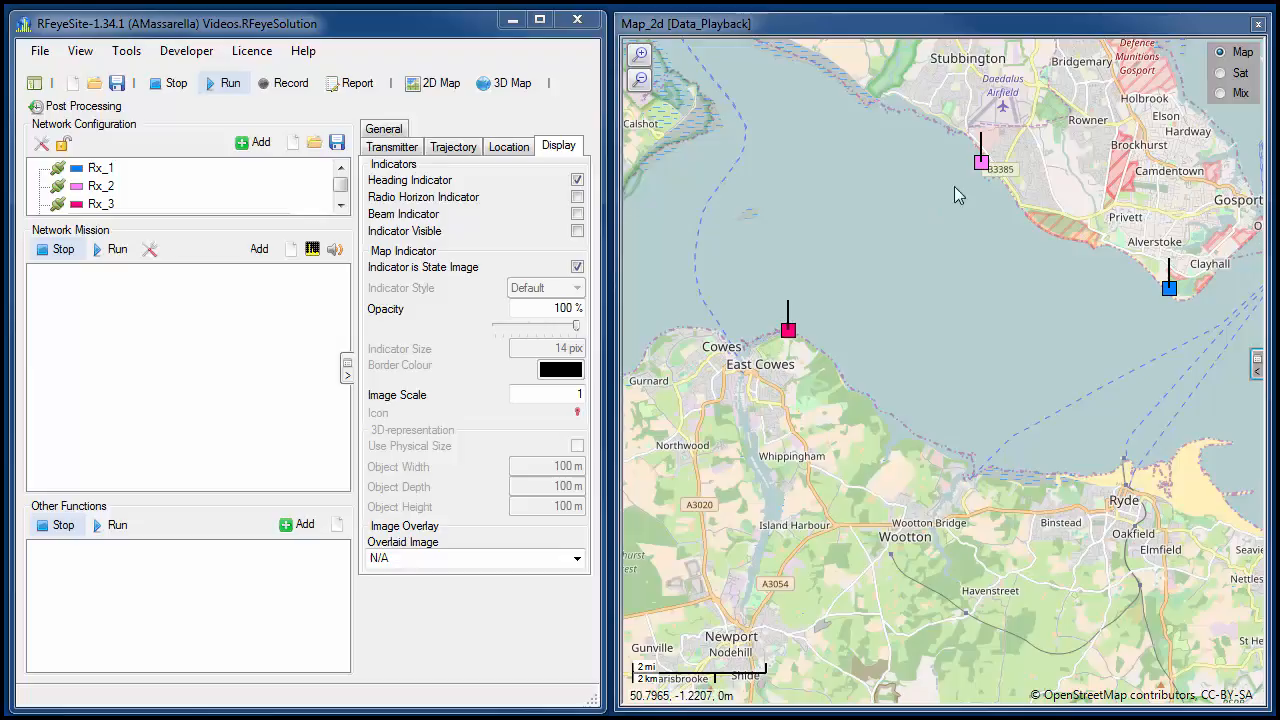
{"action": "mouse_move", "coordinate": [1150, 262]}
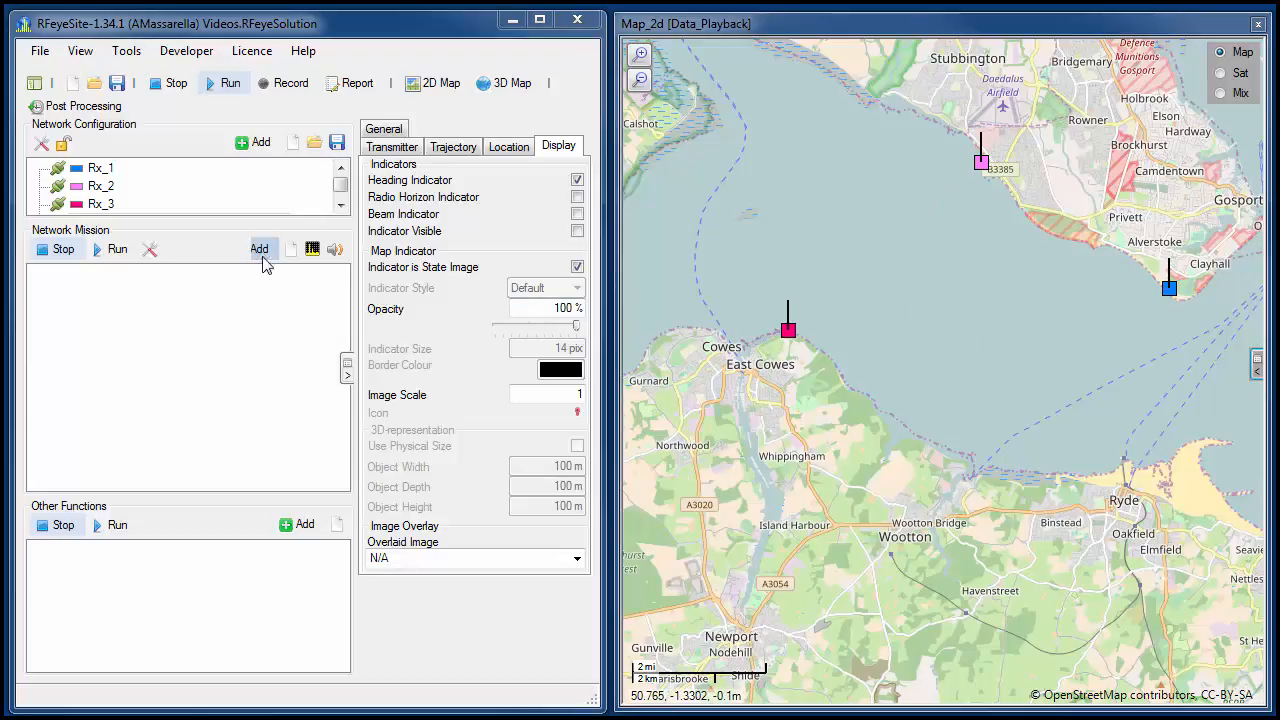
Add a POA Geolocation task to the network mission at 1 GHz with 10 MHz span
{"action": "left_click", "coordinate": [259, 249]}
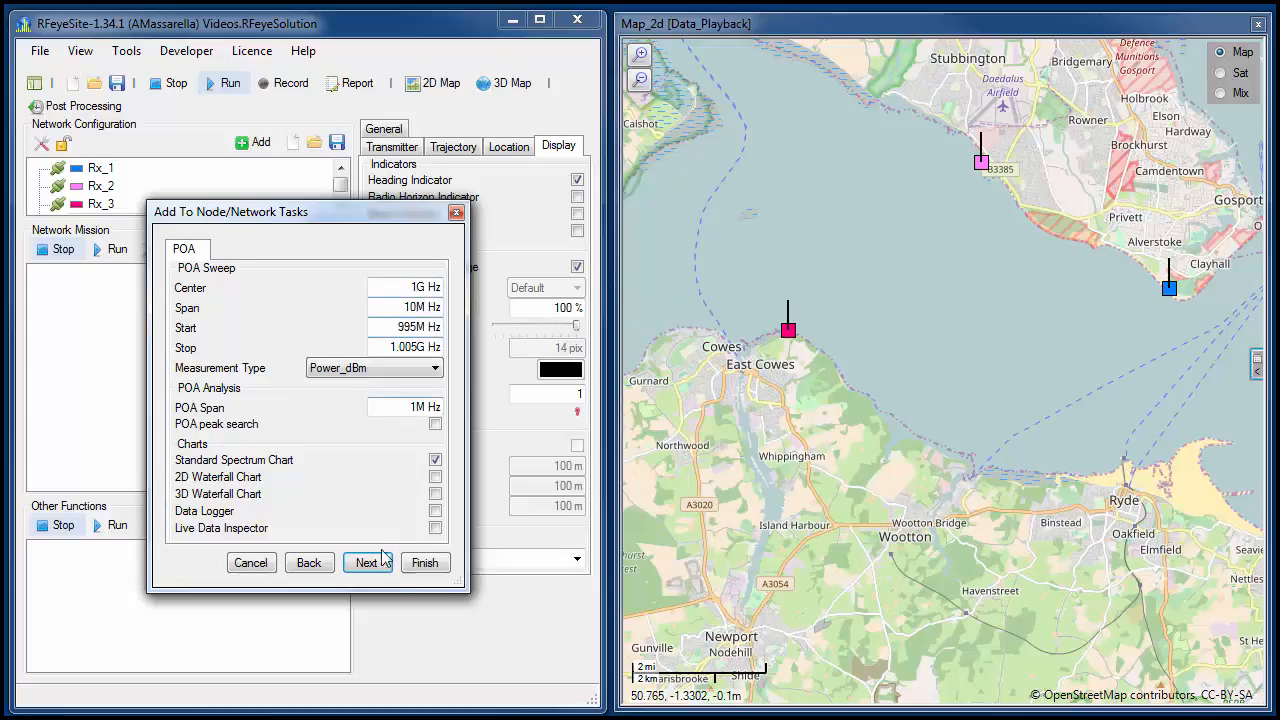
{"action": "left_click", "coordinate": [424, 562]}
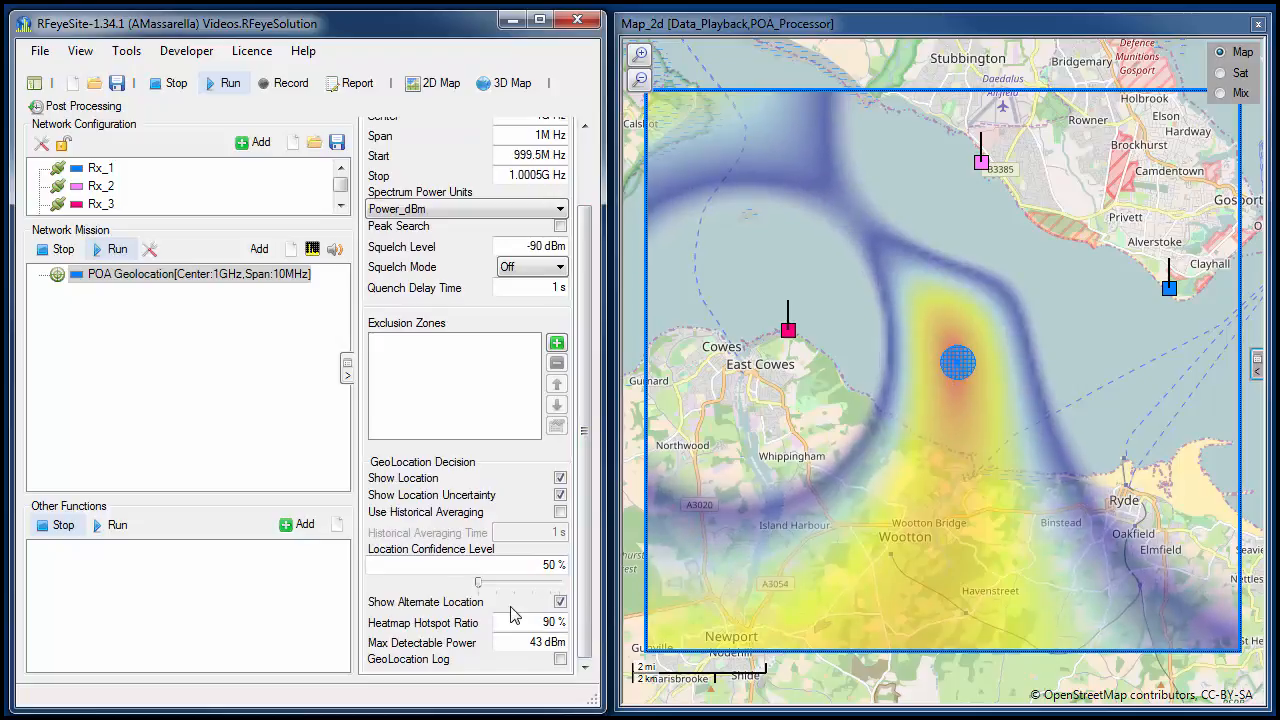
Scroll the POA Processing properties: 1 MHz span at 1 GHz, squelch -90 dBm off
{"action": "left_click_drag", "start_coordinate": [478, 582], "coordinate": [560, 582]}
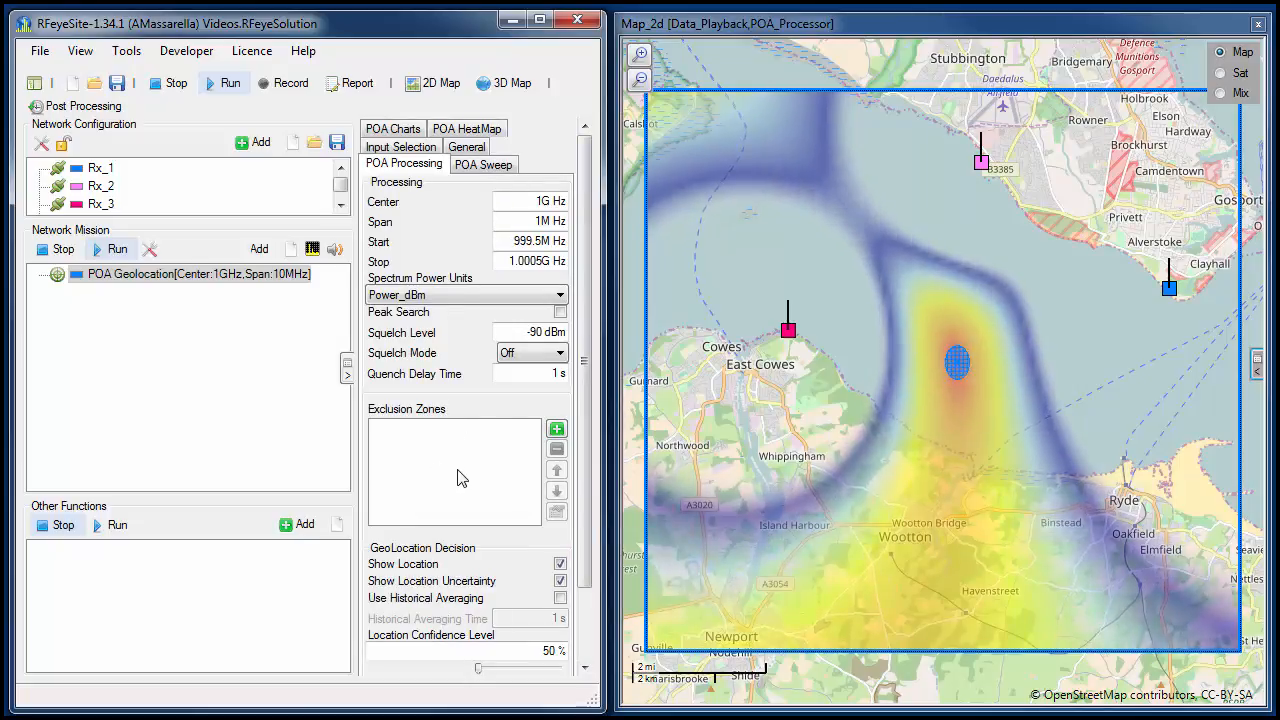
Raise the POA HeatMap squelch slider to 73%
{"action": "left_click", "coordinate": [466, 163]}
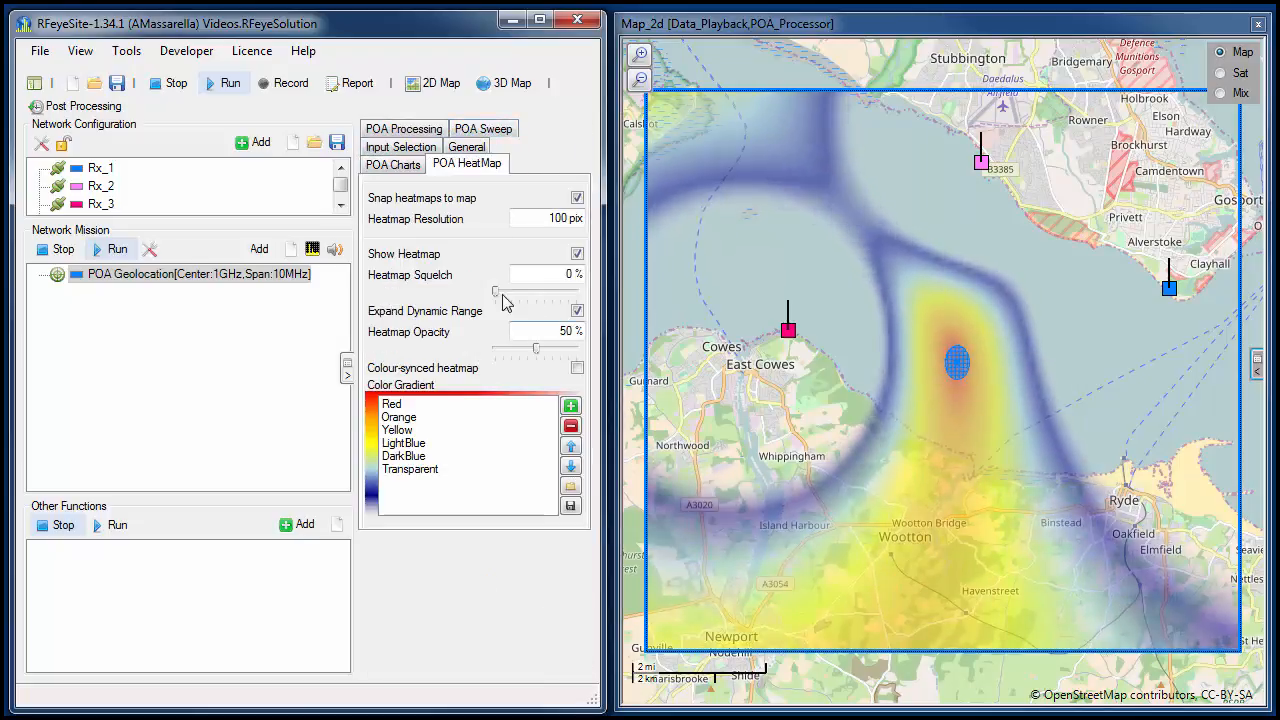
{"action": "left_click_drag", "start_coordinate": [495, 293], "coordinate": [560, 293]}
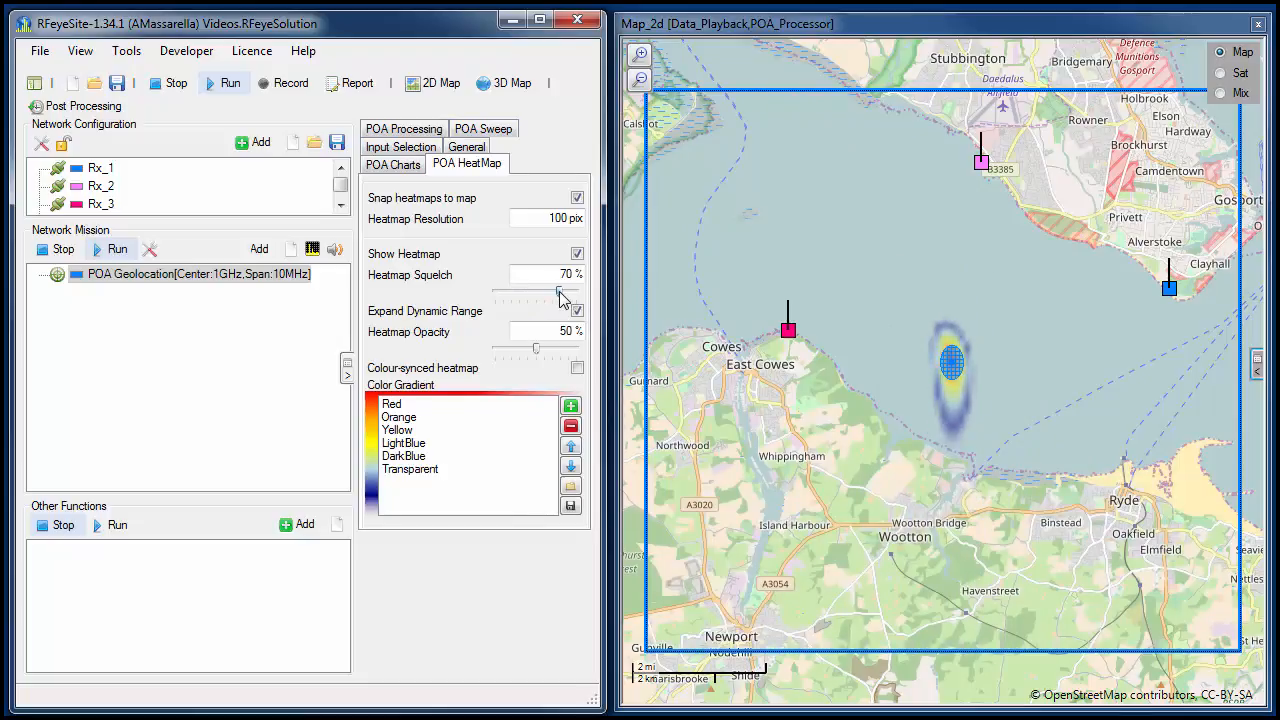
{"action": "left_click_drag", "start_coordinate": [560, 290], "coordinate": [552, 290]}
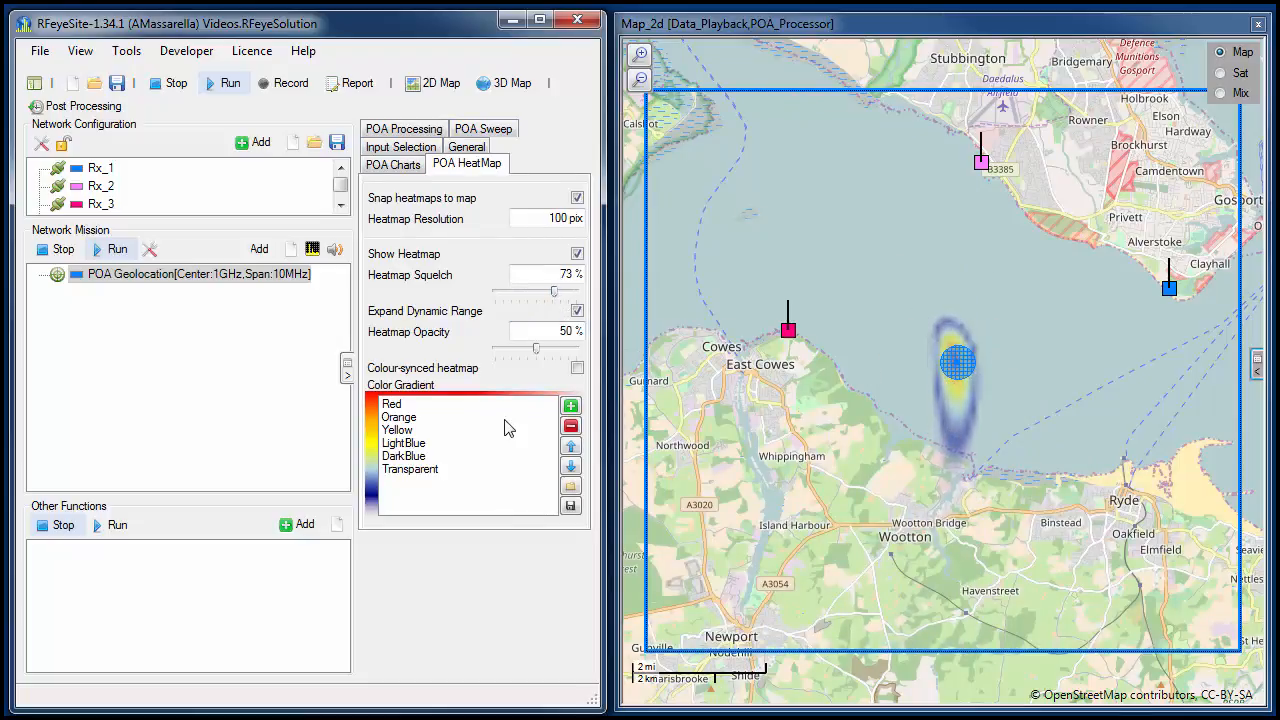
{"action": "mouse_move", "coordinate": [948, 383]}
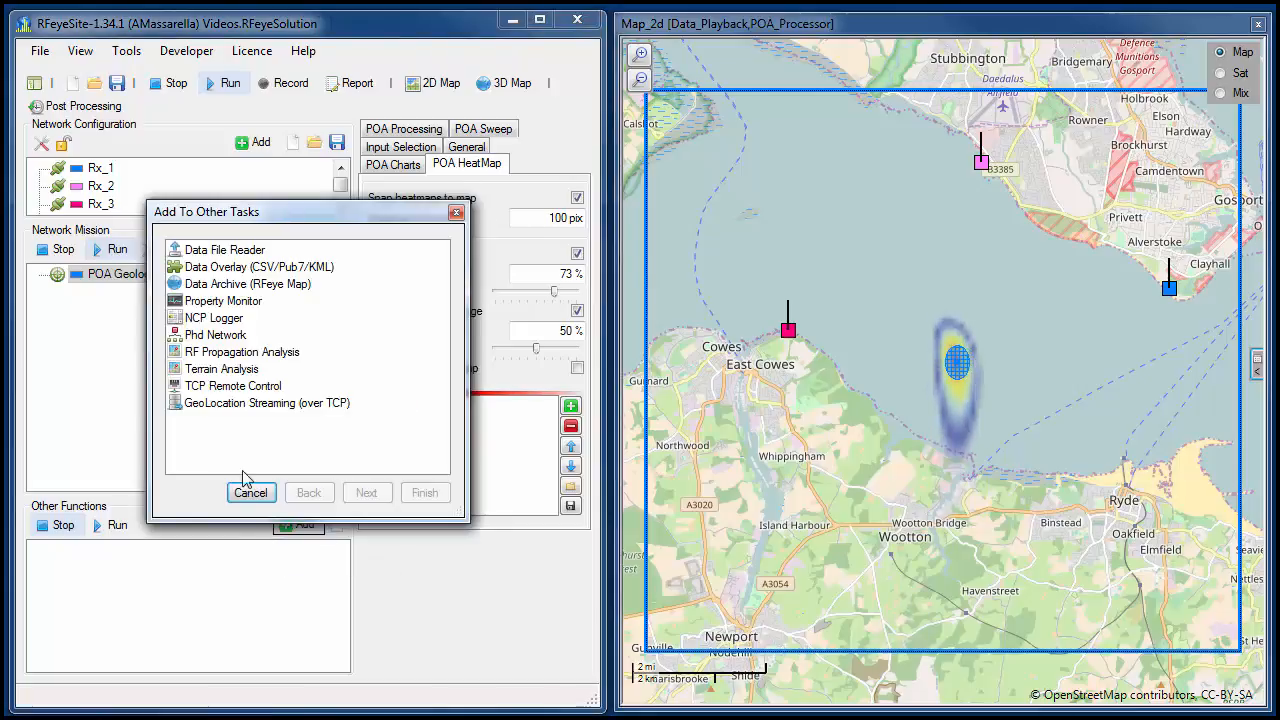
Add a GeoLocation Streaming (over TCP) task under other functions
{"action": "left_click", "coordinate": [266, 402]}
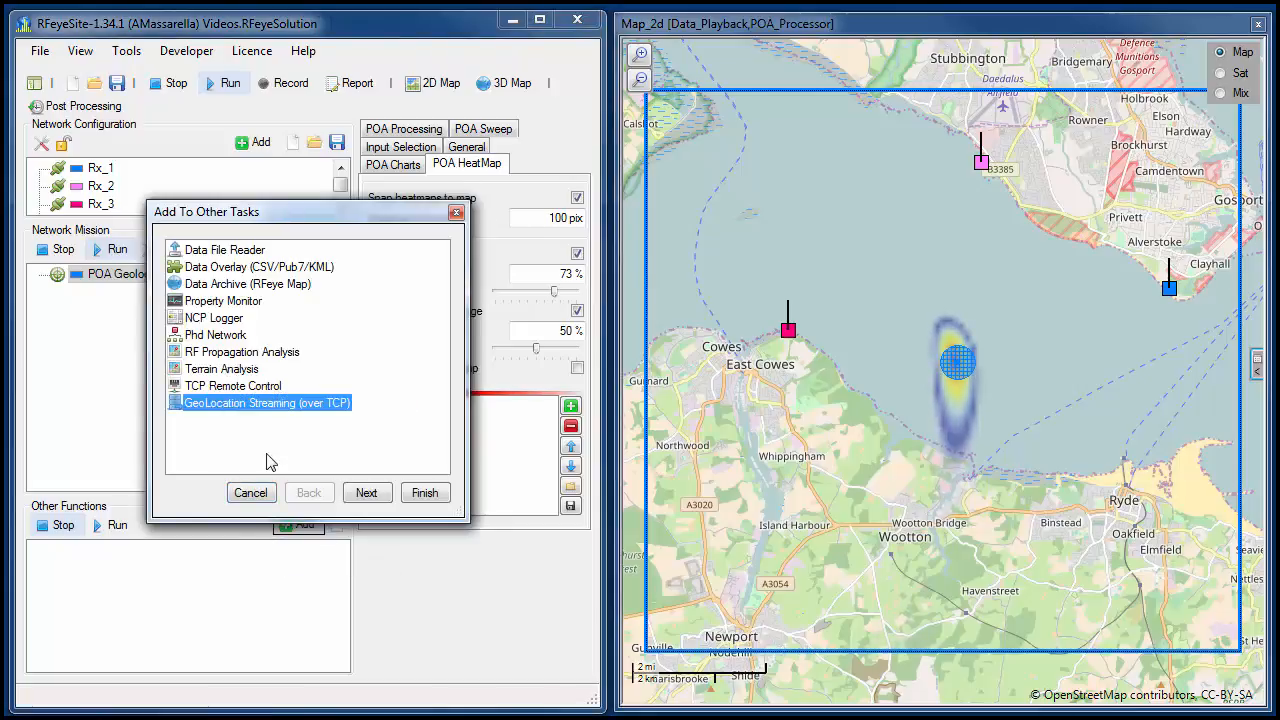
{"action": "left_click", "coordinate": [366, 492]}
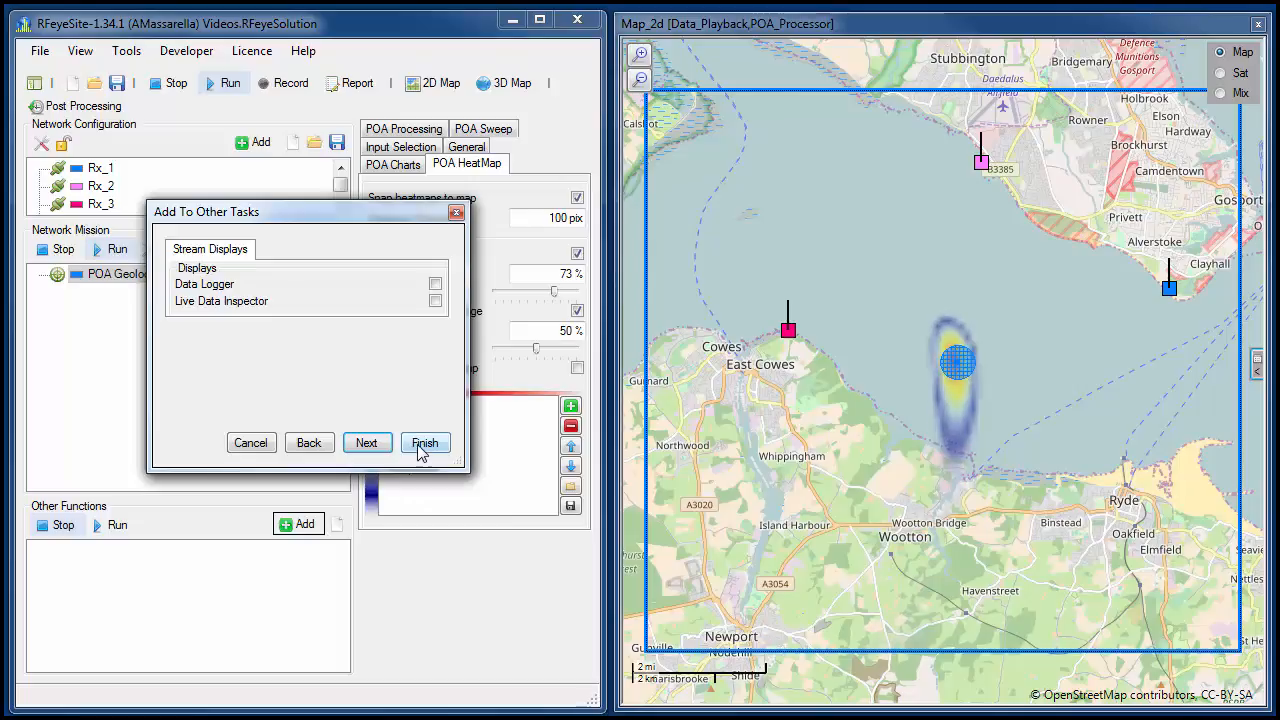
{"action": "left_click", "coordinate": [425, 442]}
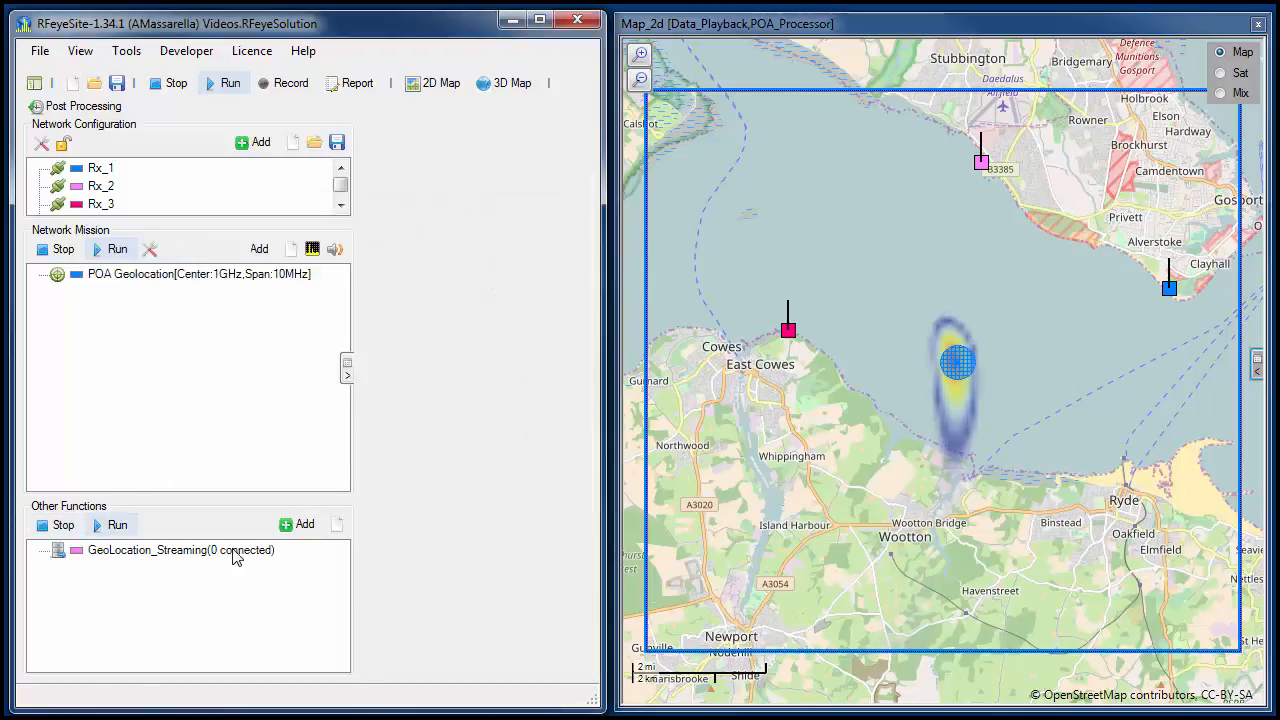